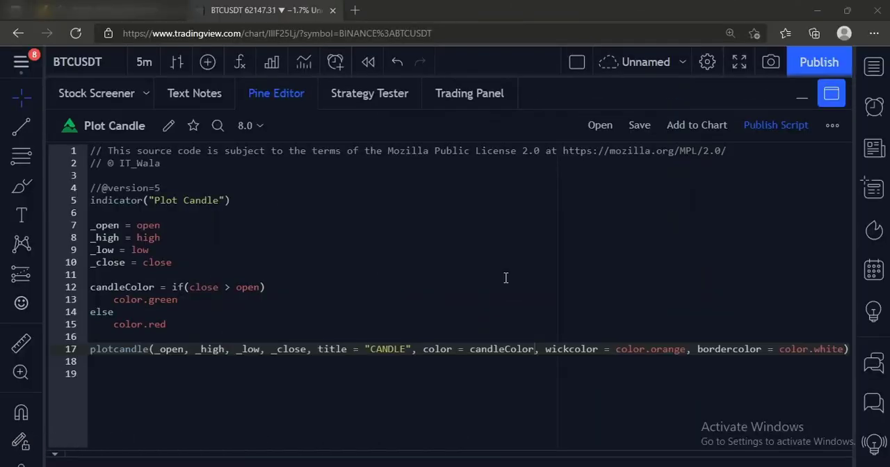
pyautogui.moveTo(259, 208)
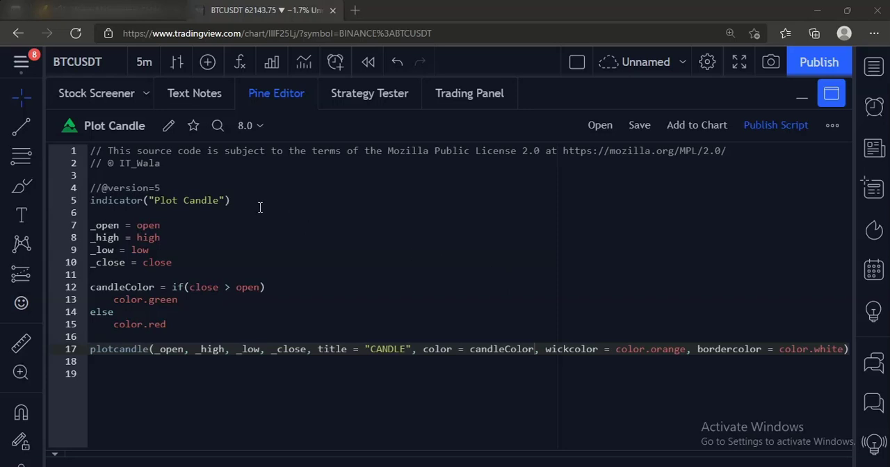
# Add the Plot Candle script to the BTCUSDT chart, drawing green/red candles in its own pane
pyautogui.click(209, 200)
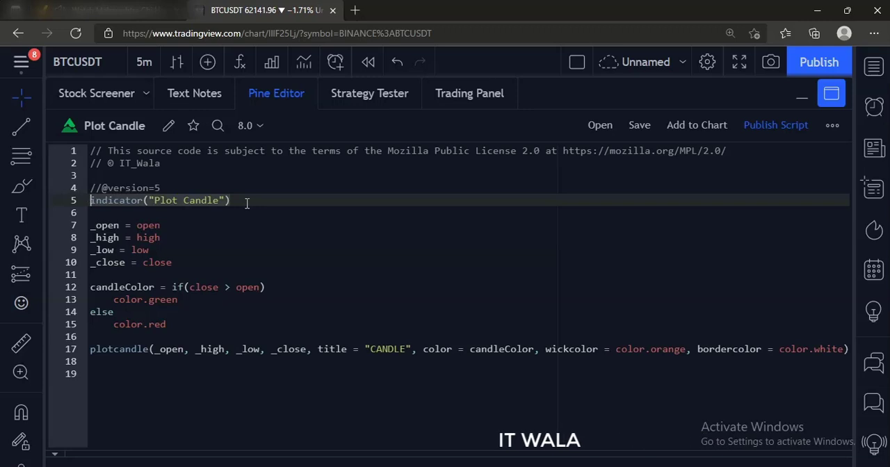
pyautogui.click(180, 261)
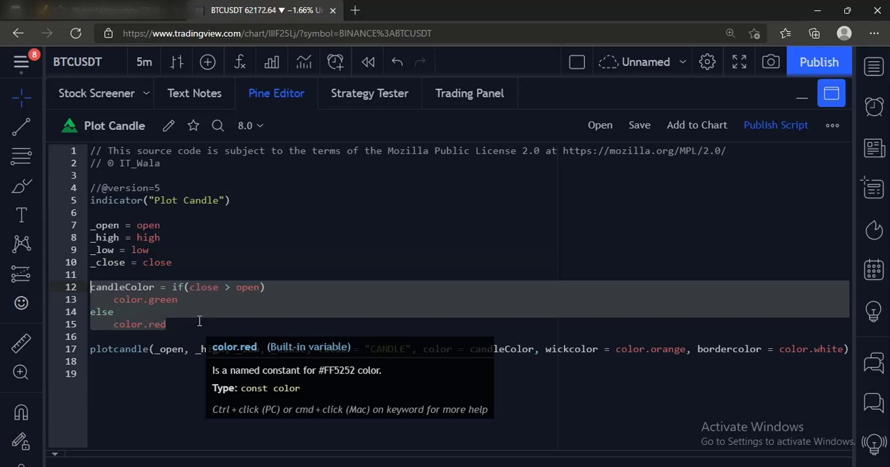
pyautogui.click(116, 349)
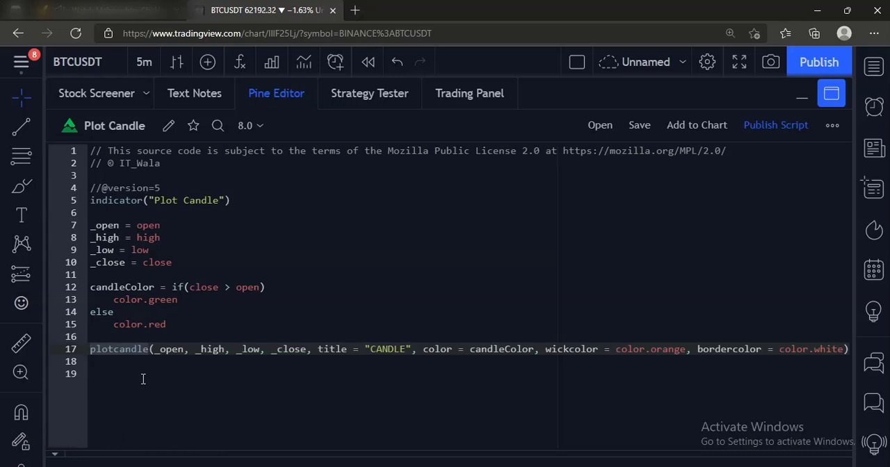
pyautogui.moveTo(696, 125)
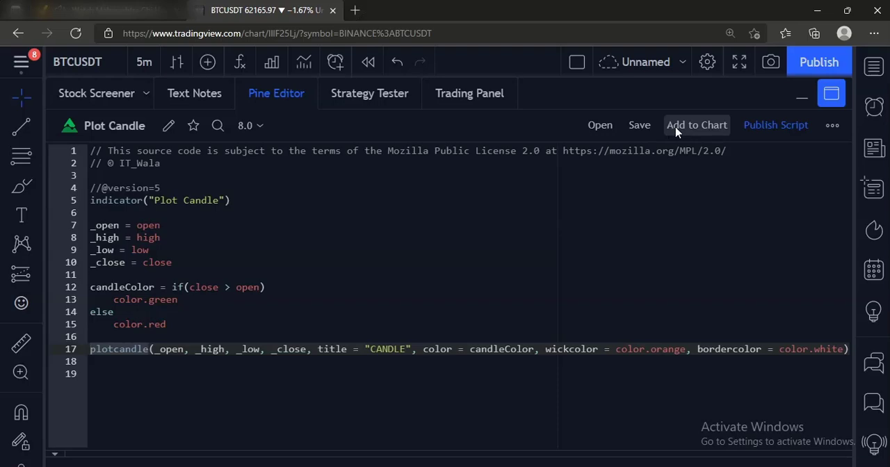
pyautogui.click(696, 125)
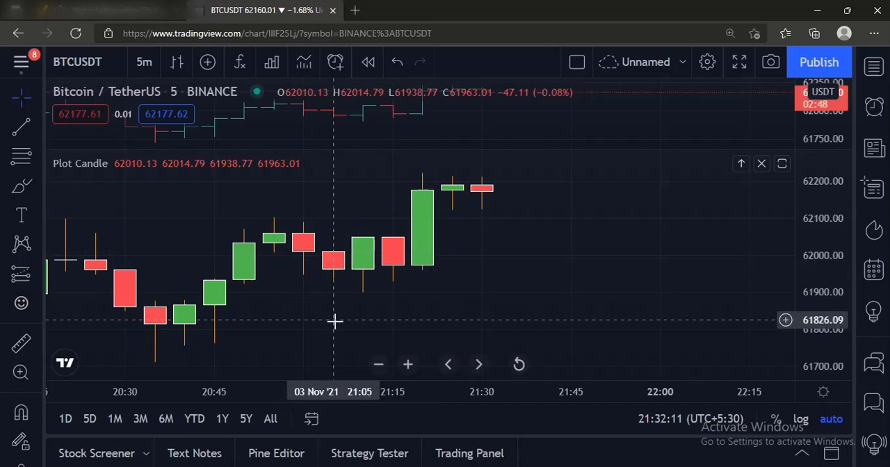
pyautogui.moveTo(400, 326)
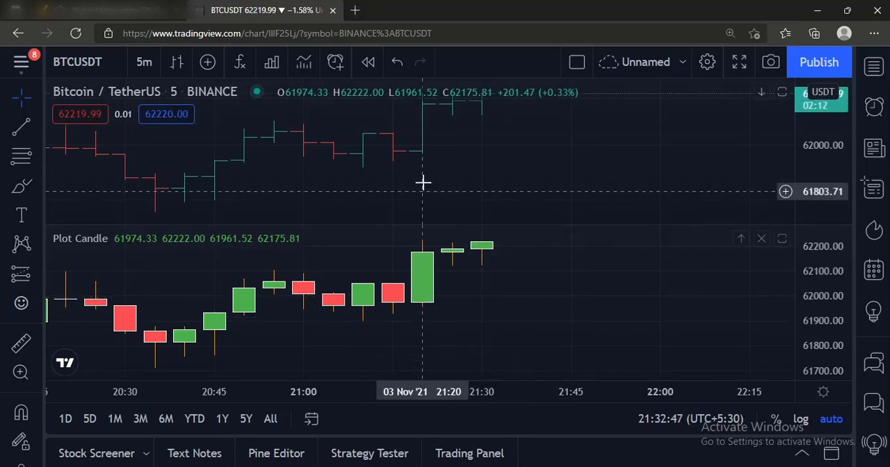
pyautogui.moveTo(420, 164)
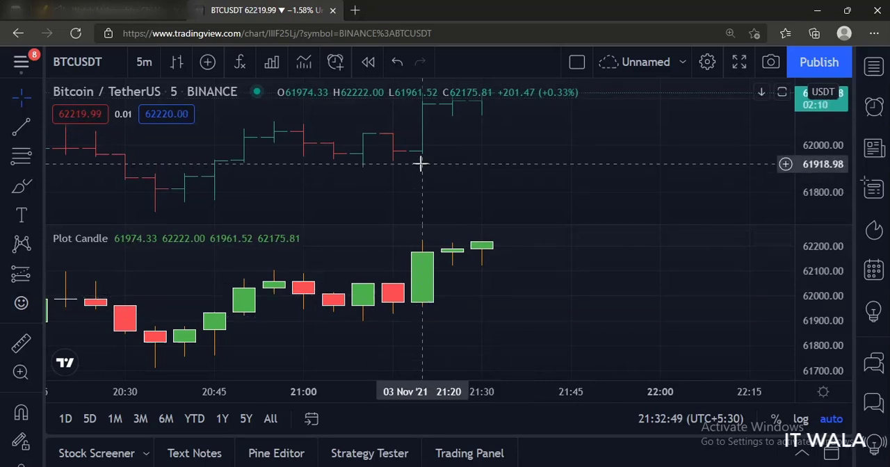